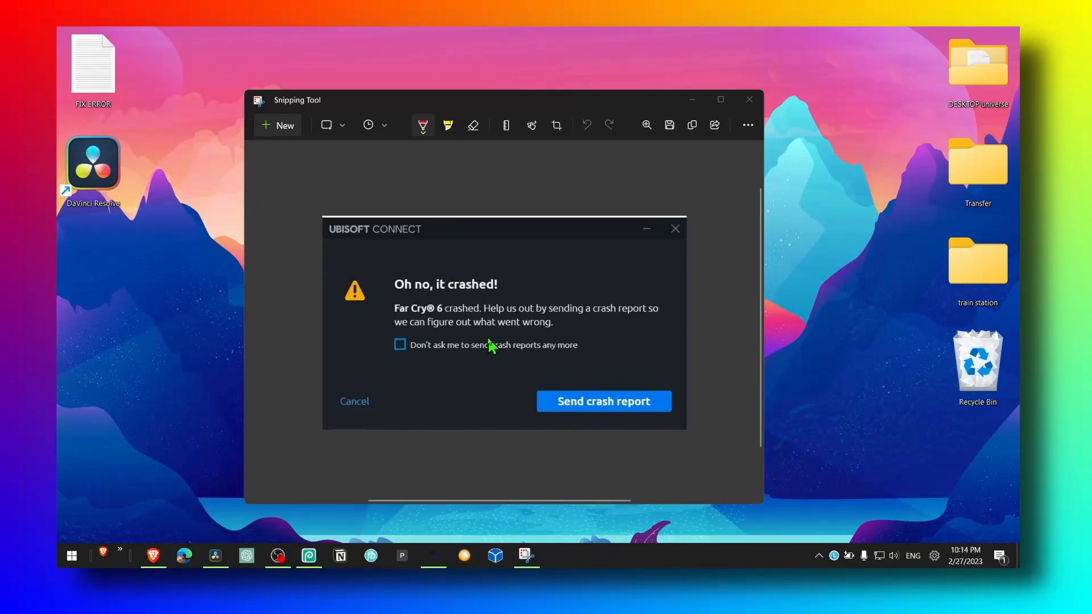
pyautogui.moveTo(404, 300)
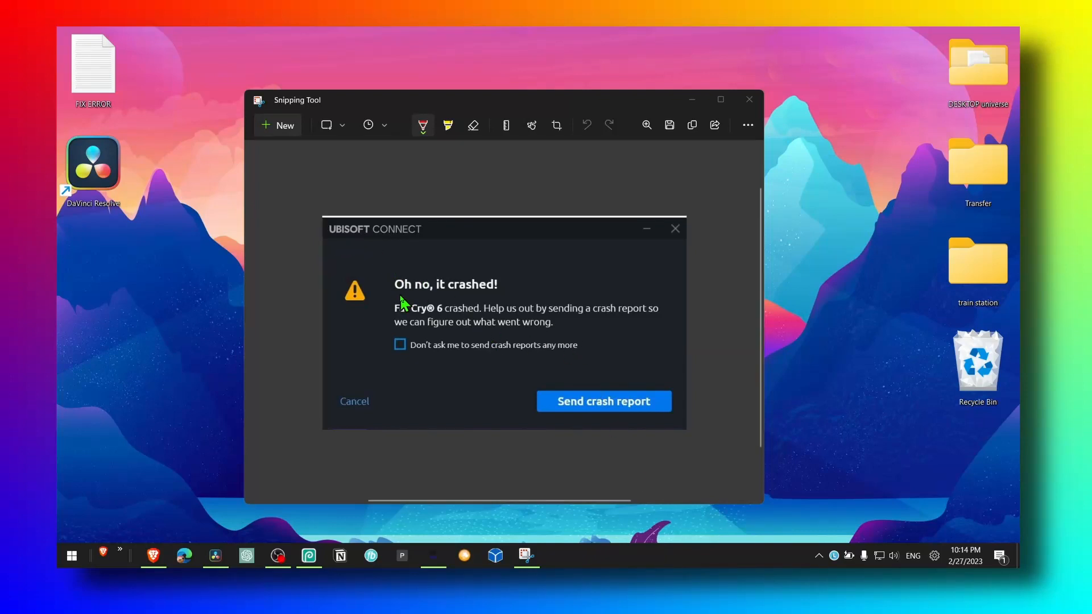
pyautogui.moveTo(411, 319)
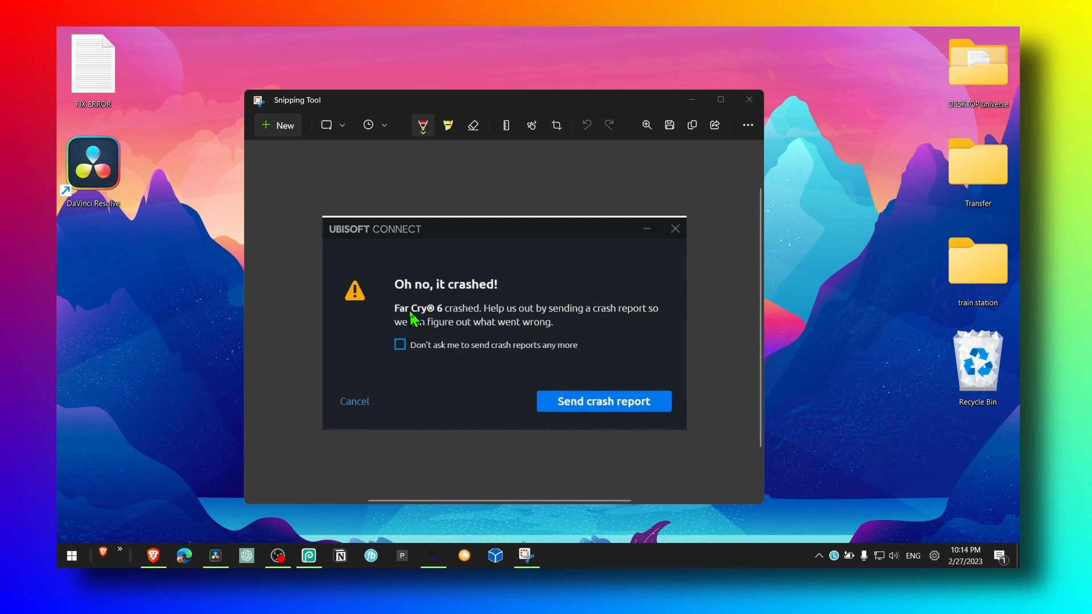
pyautogui.moveTo(498, 322)
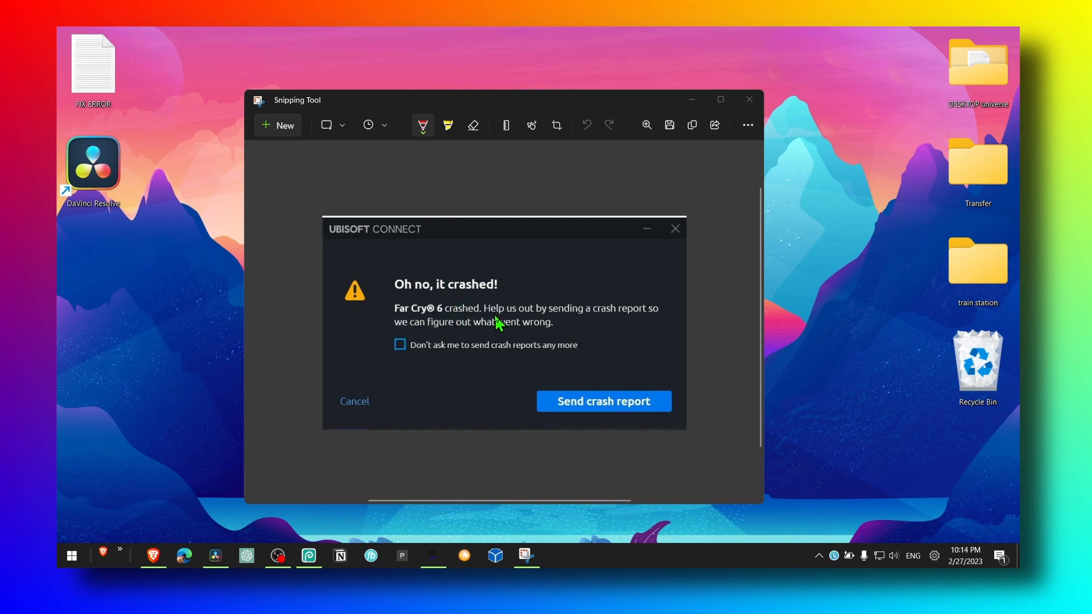
pyautogui.moveTo(594, 292)
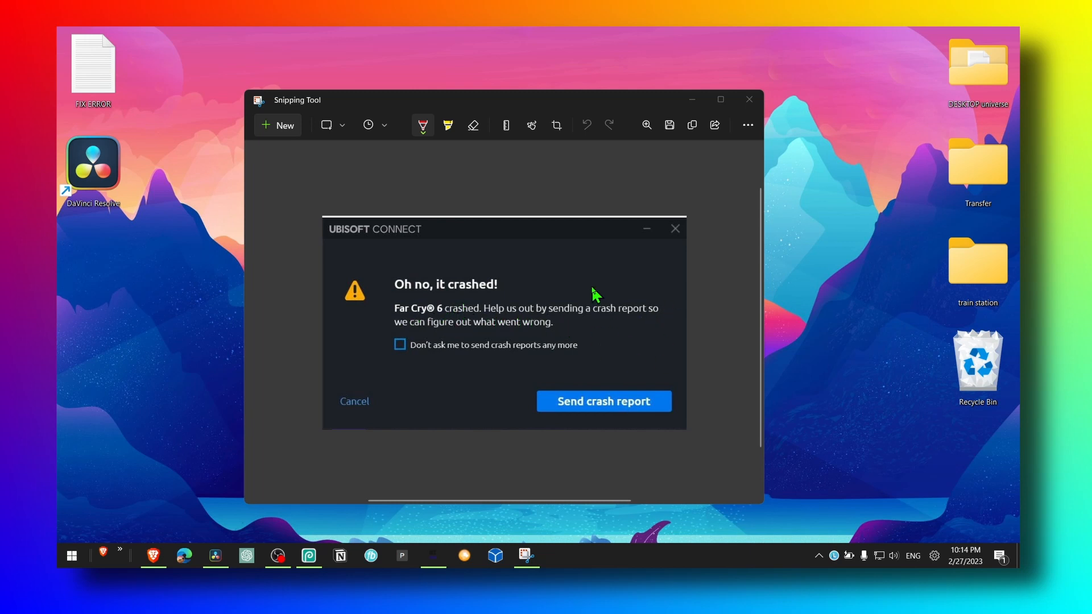
pyautogui.moveTo(667, 386)
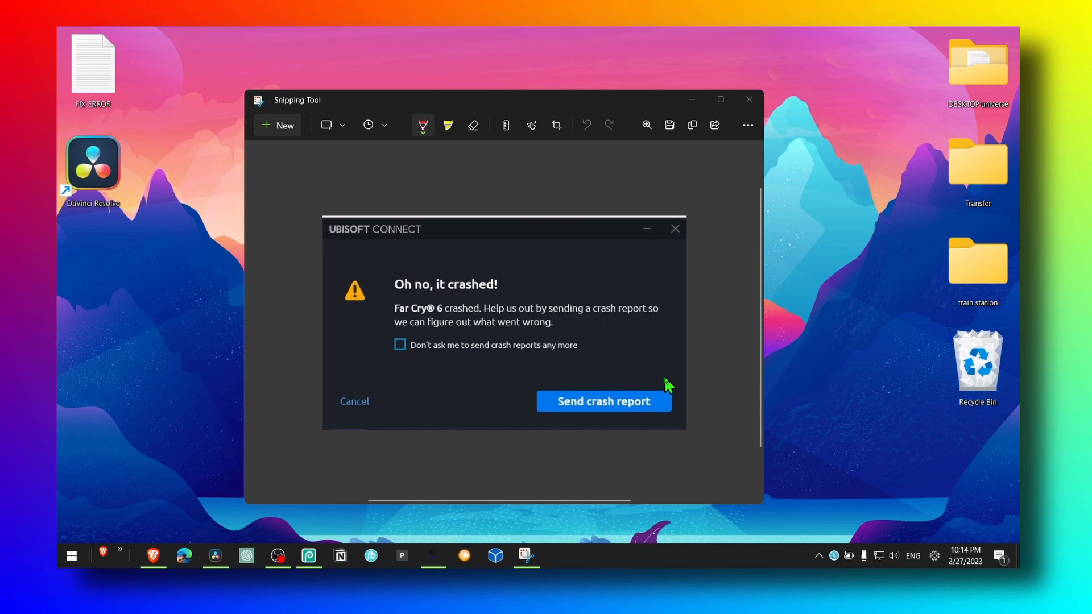
pyautogui.moveTo(583, 407)
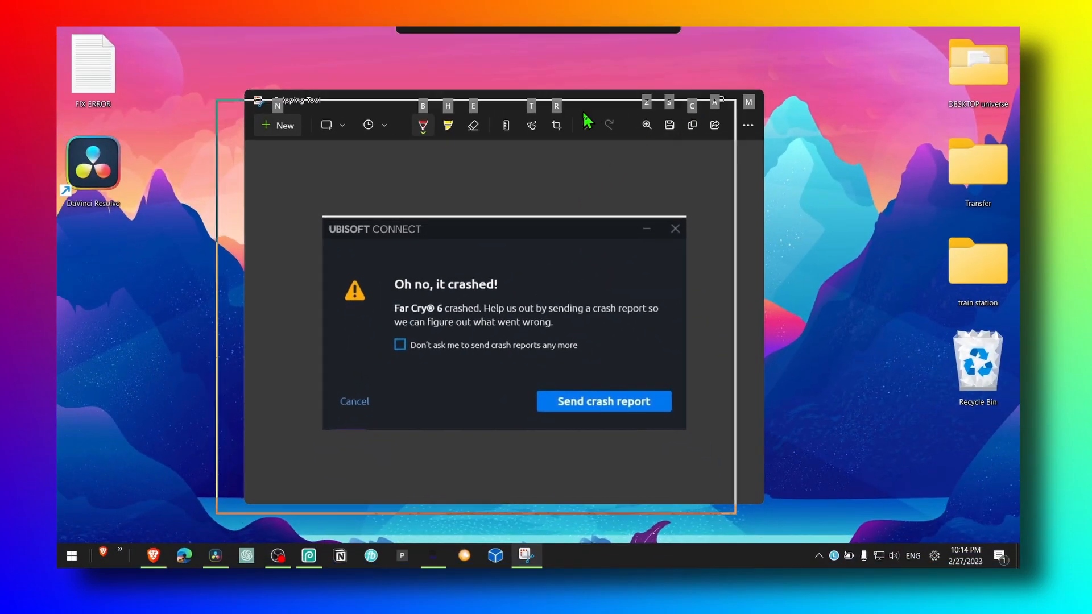
# Step: Close the crash screenshot window, leaving an empty desktop
pyautogui.click(353, 401)
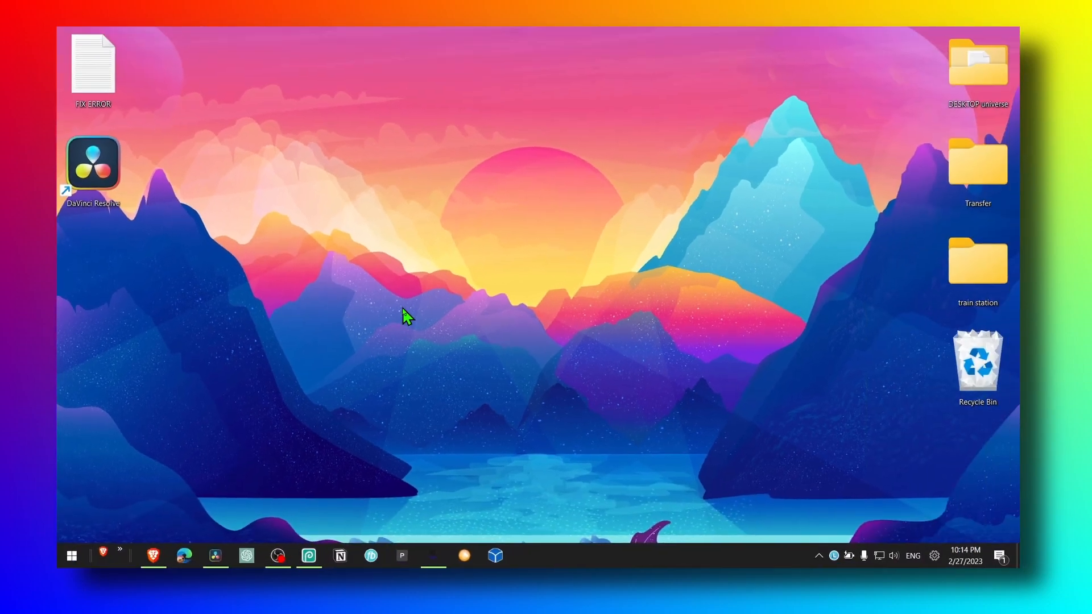
pyautogui.moveTo(407, 358)
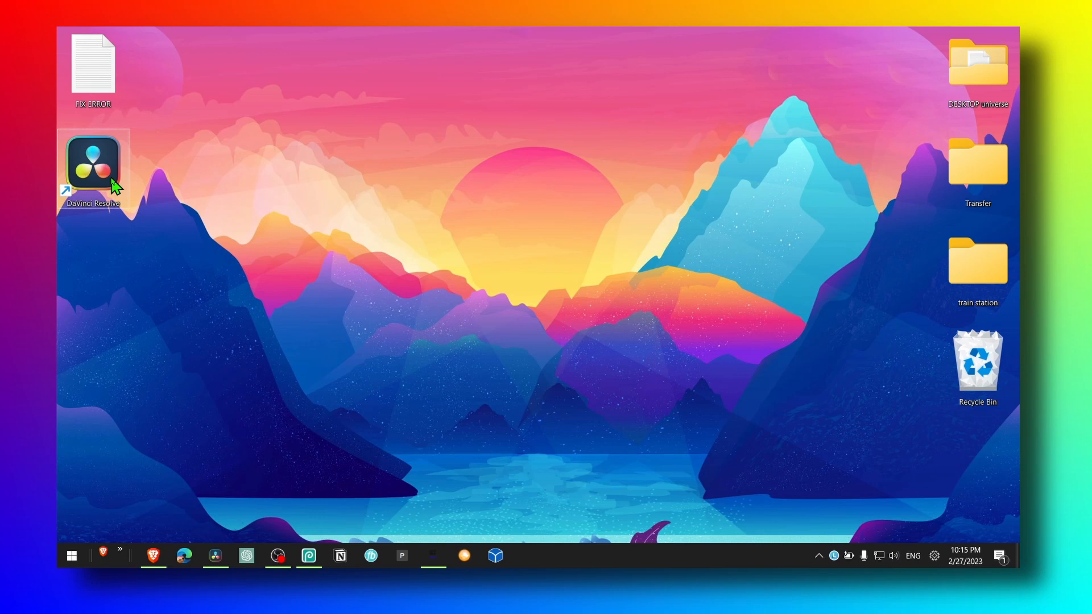
# Step: Bring up the DaVinci Resolve shortcut's Compatibility settings from its Properties
pyautogui.rightClick(92, 164)
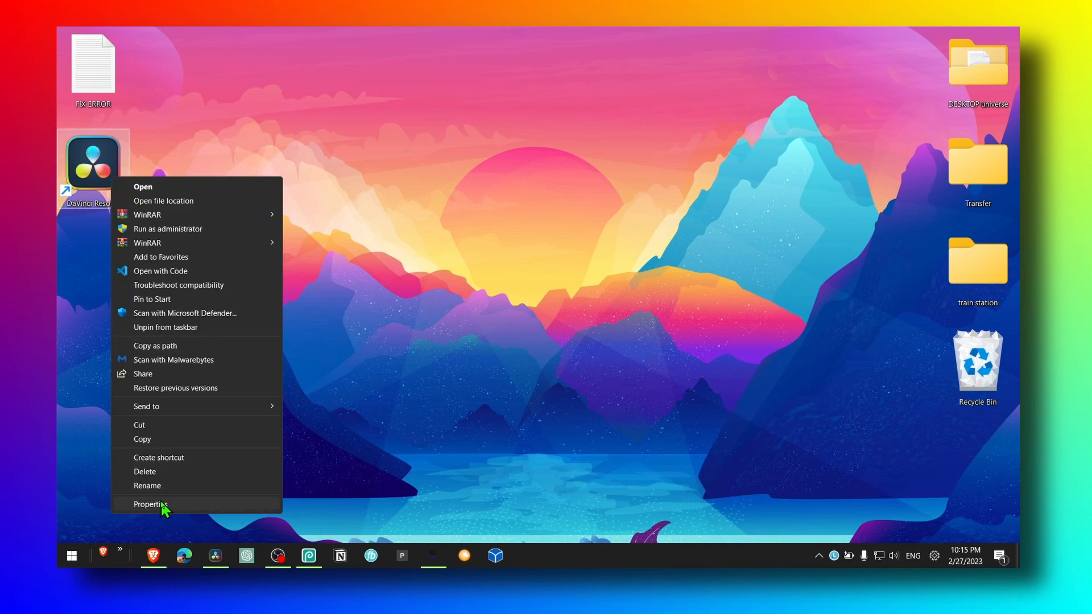
pyautogui.click(151, 504)
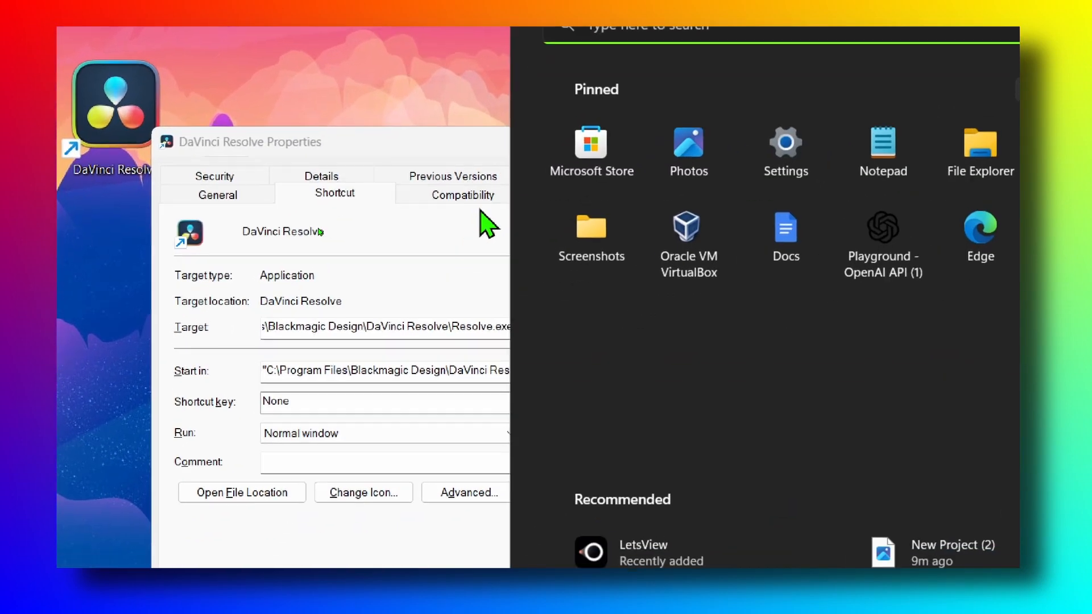
pyautogui.click(450, 195)
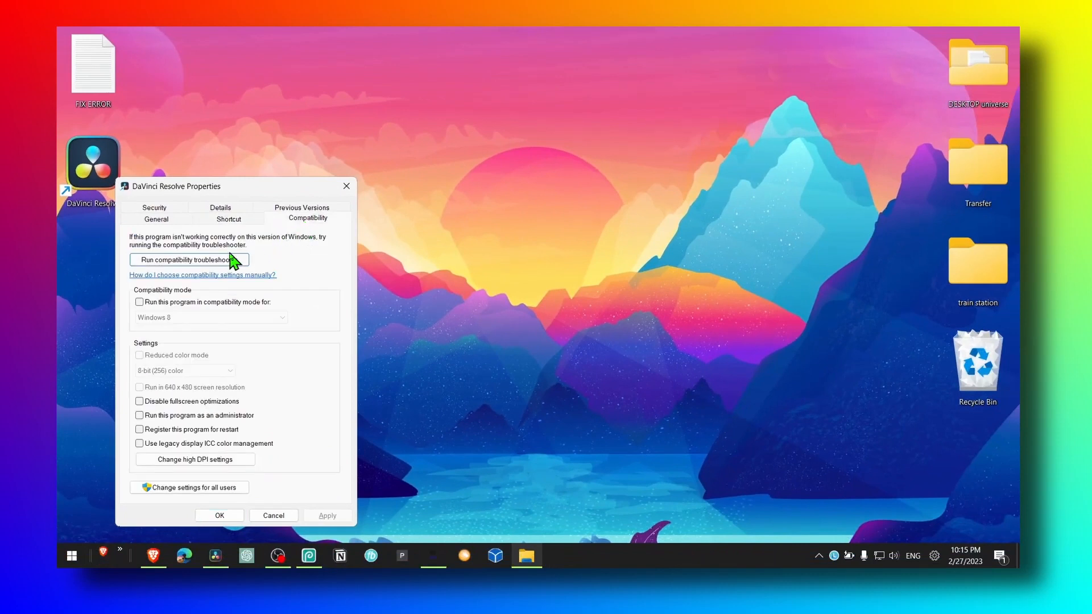
# Step: Enable 'Run this program as an administrator', apply it and close the properties
pyautogui.click(139, 415)
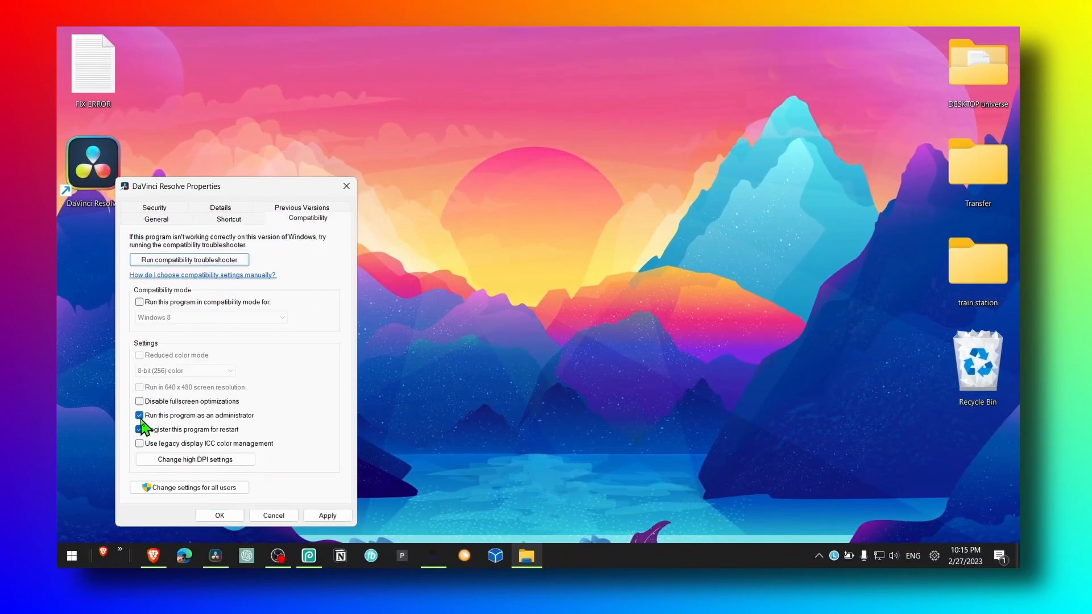
pyautogui.click(139, 429)
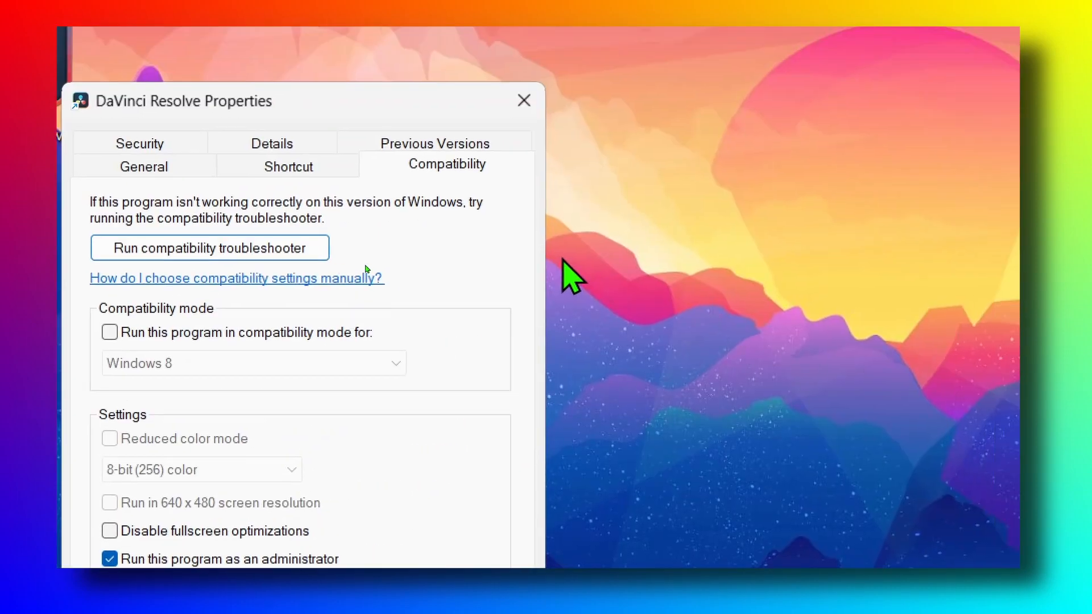
pyautogui.click(524, 100)
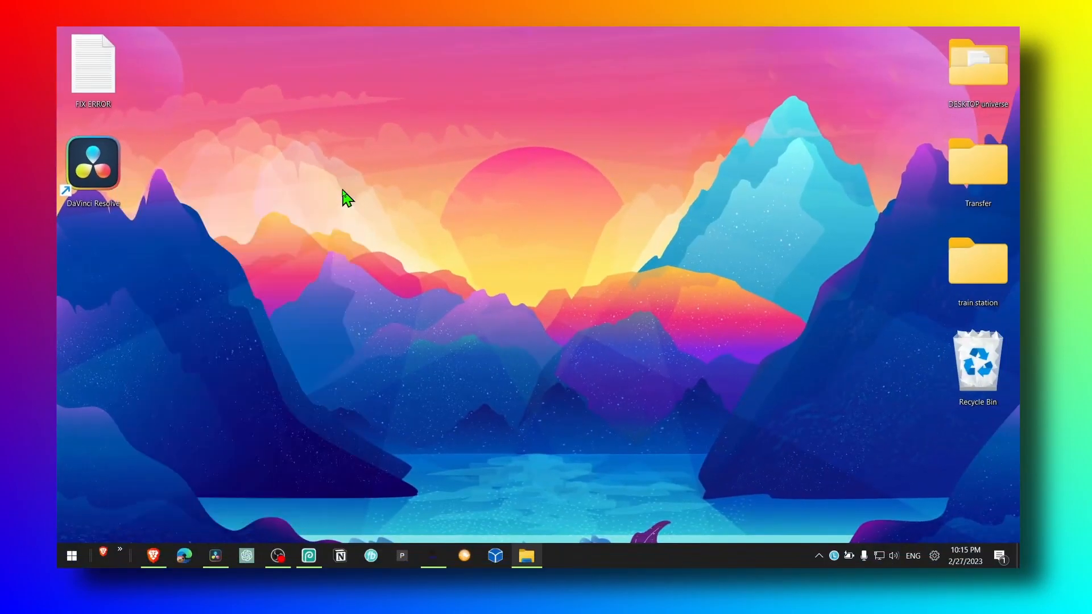
pyautogui.click(70, 555)
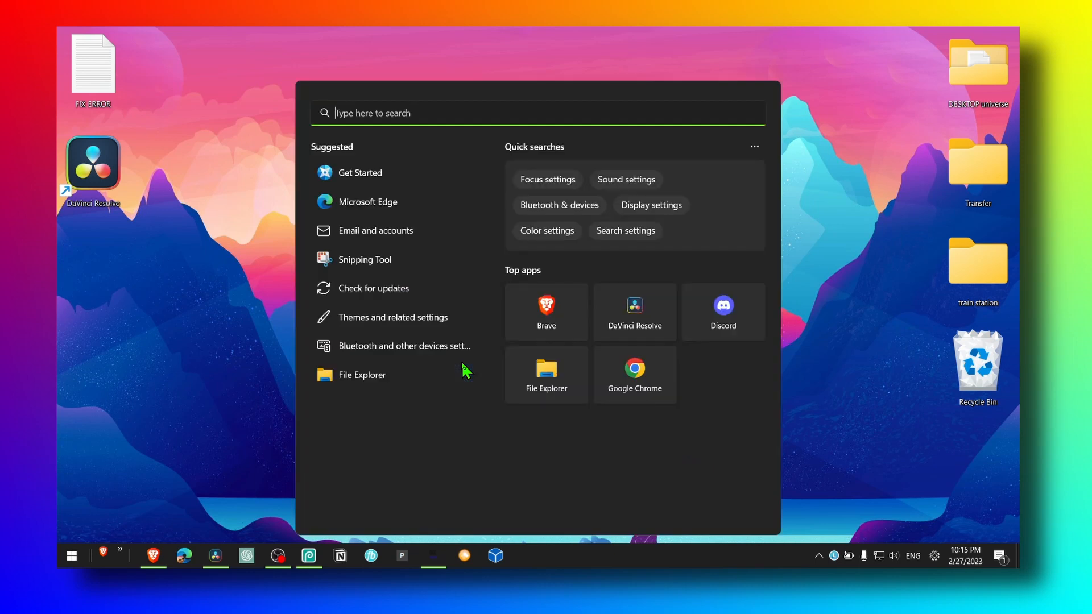
pyautogui.write('device Manager')
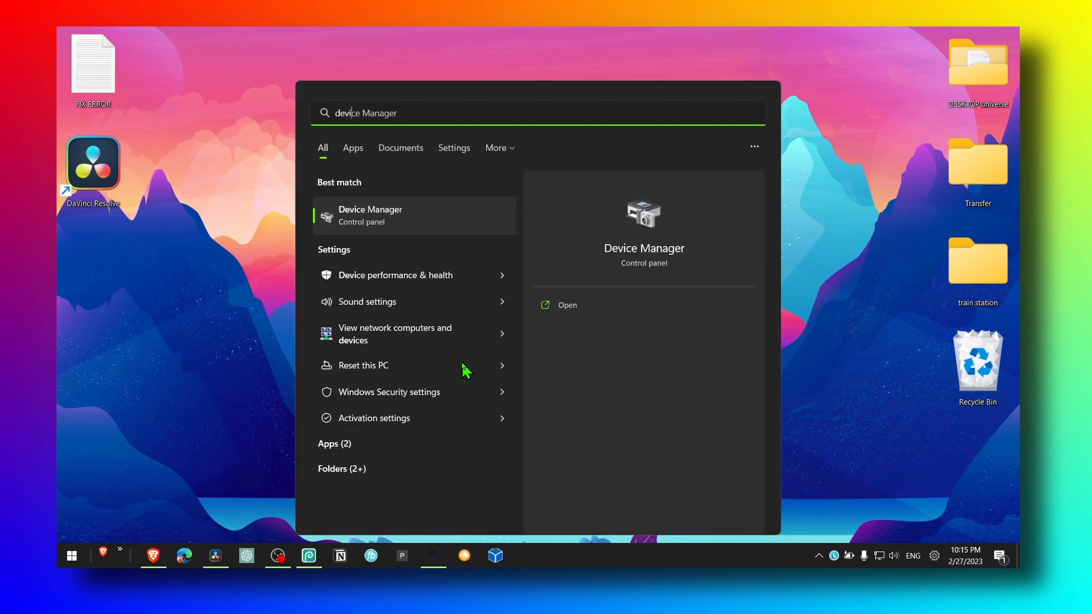
pyautogui.click(567, 305)
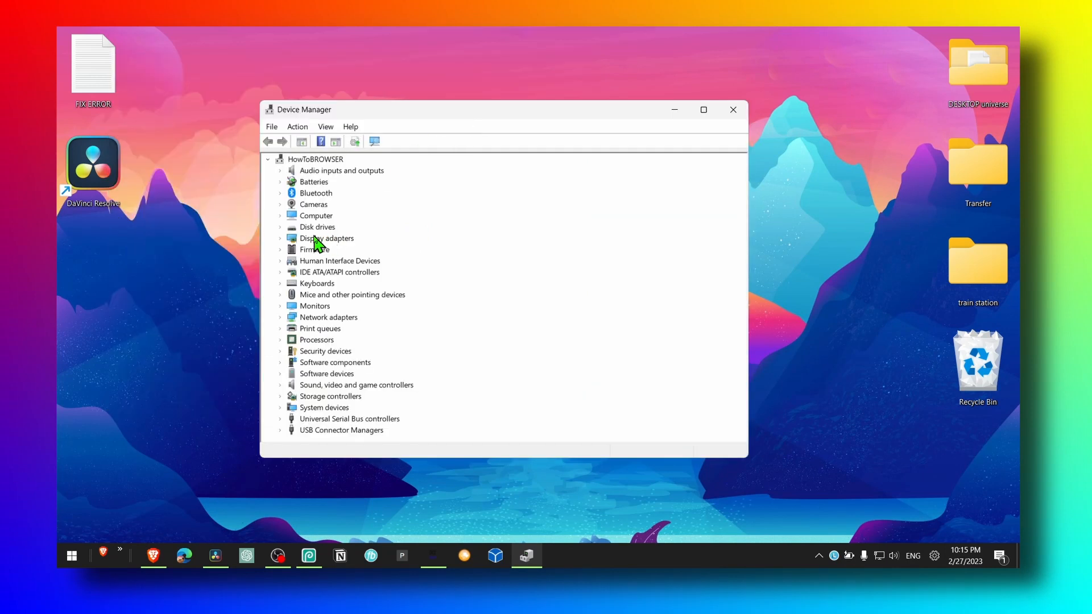
pyautogui.click(280, 238)
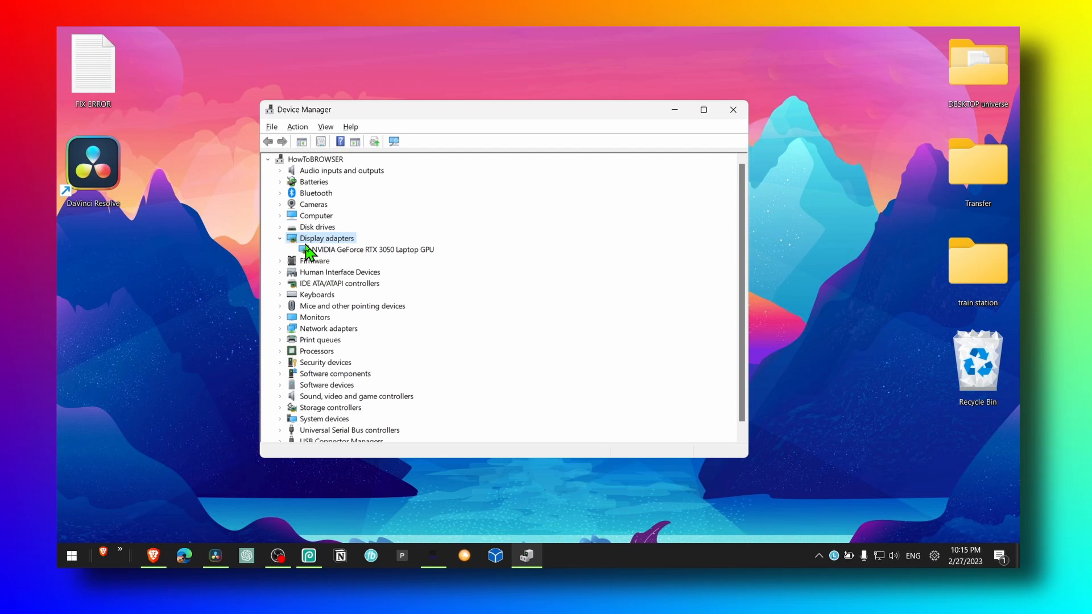
pyautogui.moveTo(331, 250)
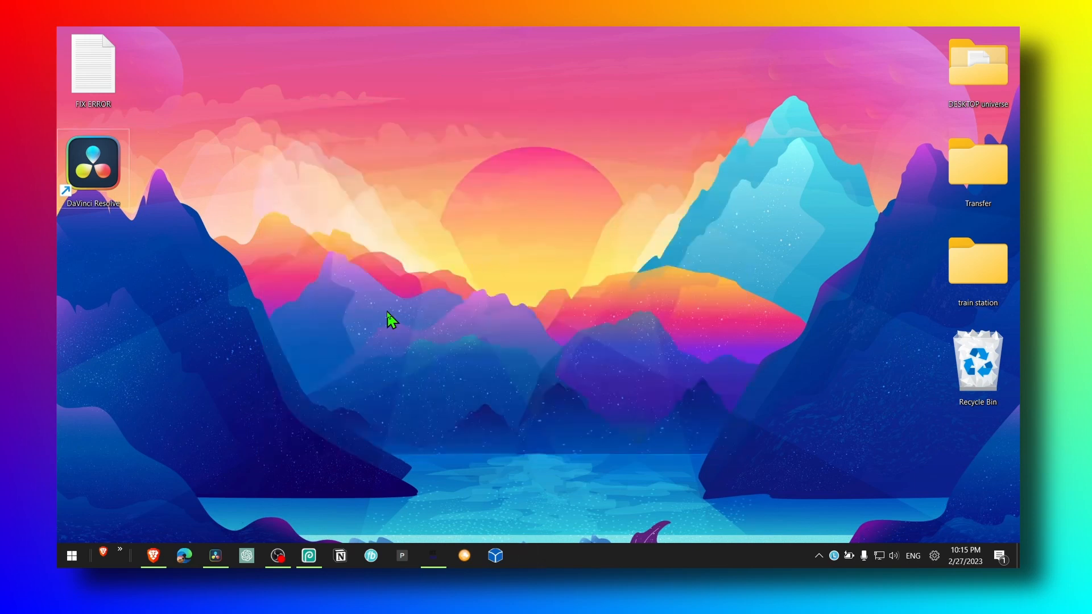
# Step: Find 'windows Update settings' via Windows search and go to Windows Update
pyautogui.click(100, 555)
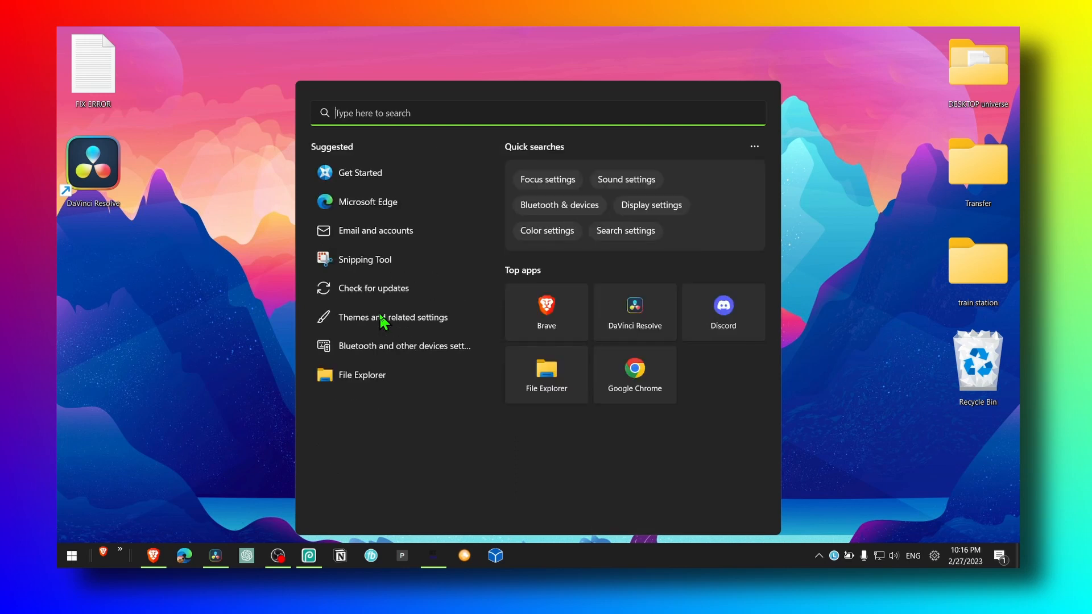
pyautogui.write('windows Update settings')
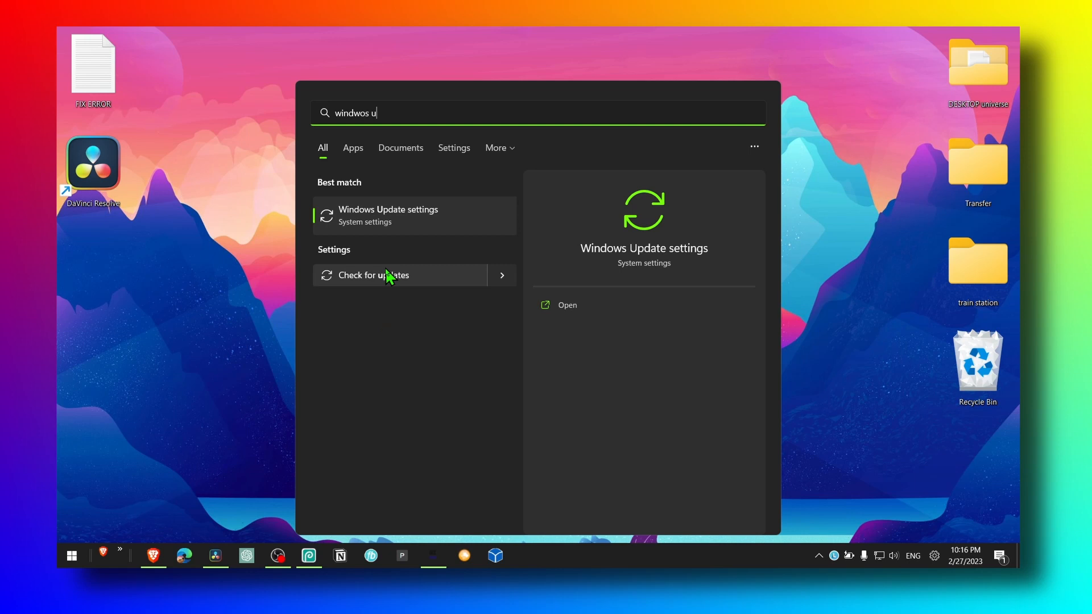
pyautogui.click(567, 305)
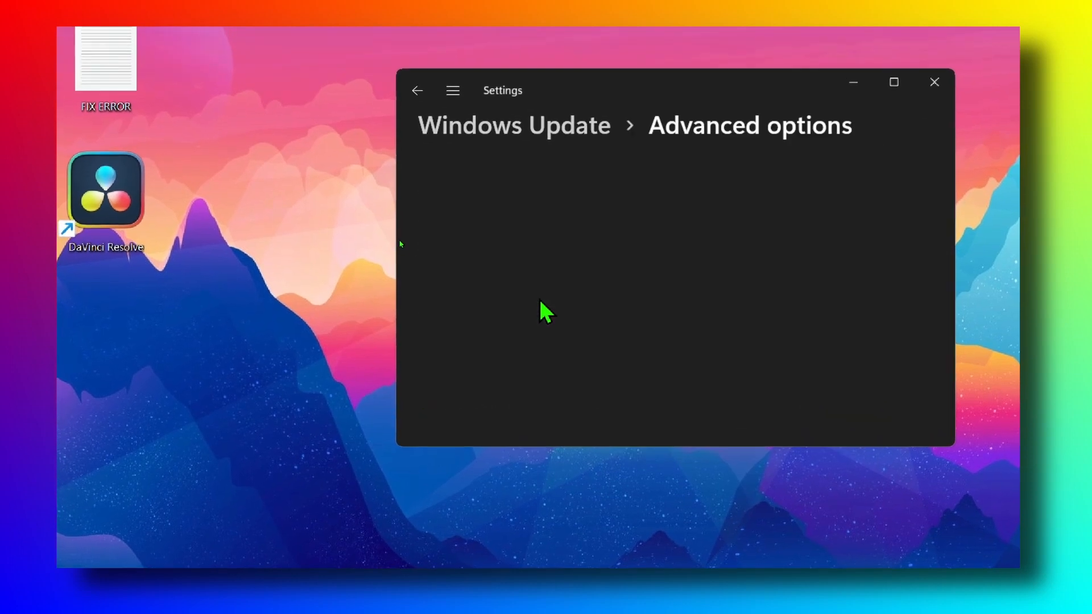
# Step: Tick the optional Logitech MEDIA driver update, then close Settings
pyautogui.scroll(-3)
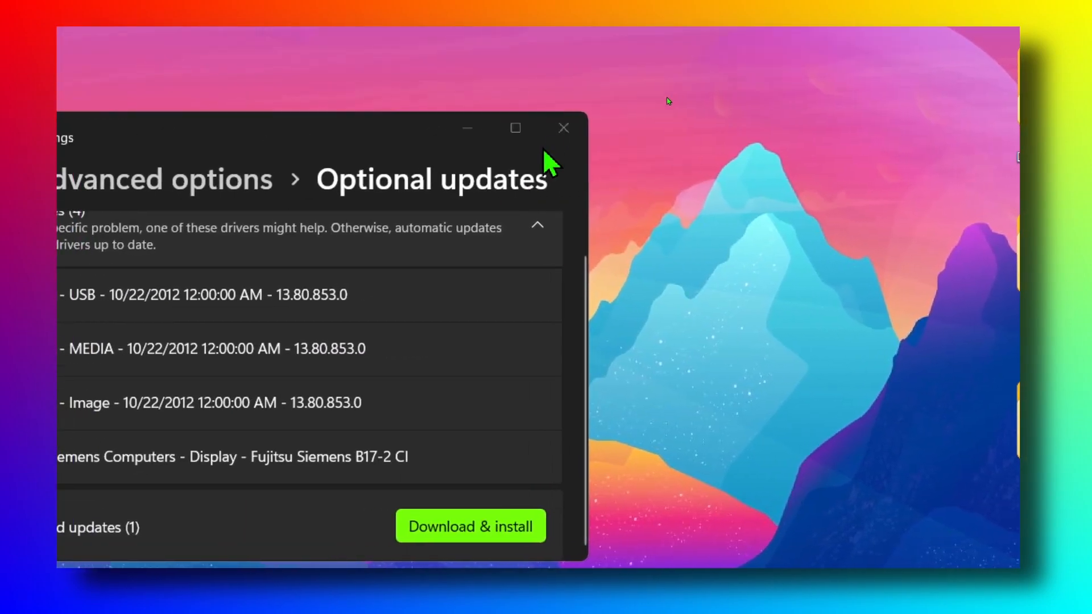
pyautogui.click(514, 127)
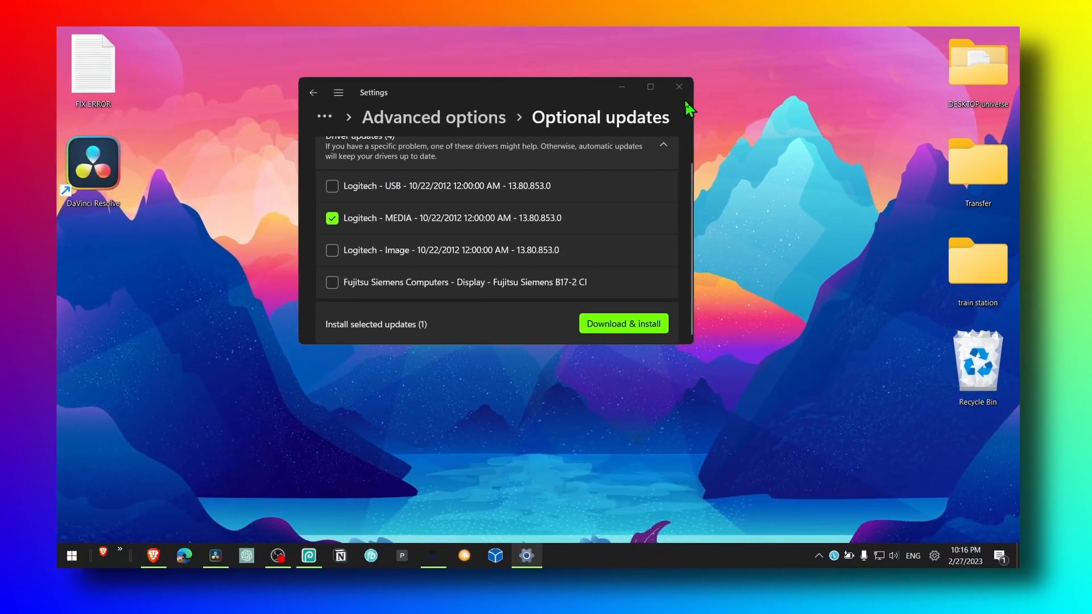
pyautogui.click(678, 88)
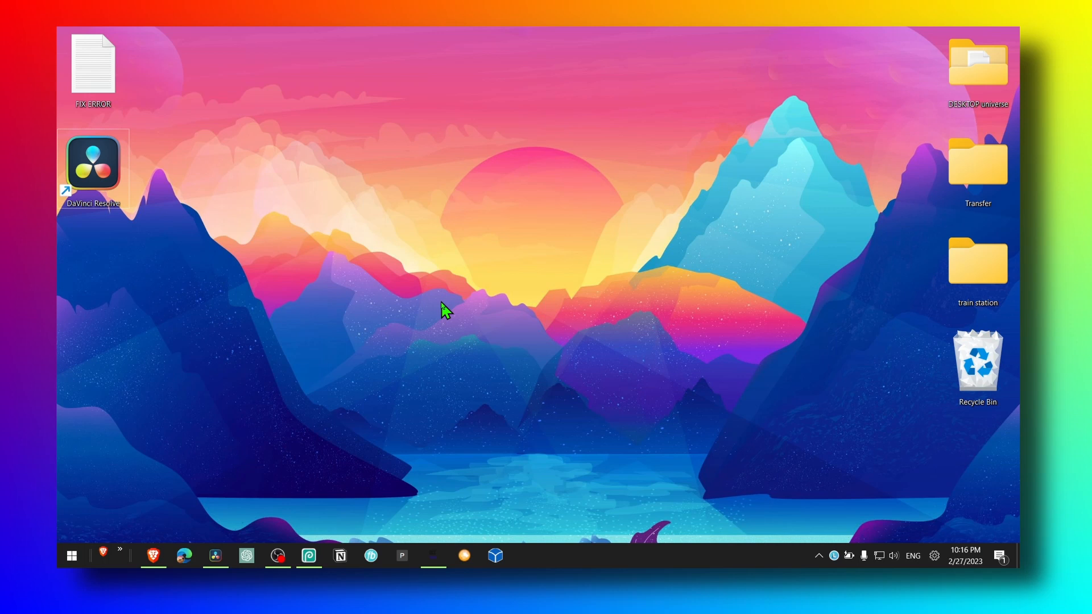
pyautogui.moveTo(612, 353)
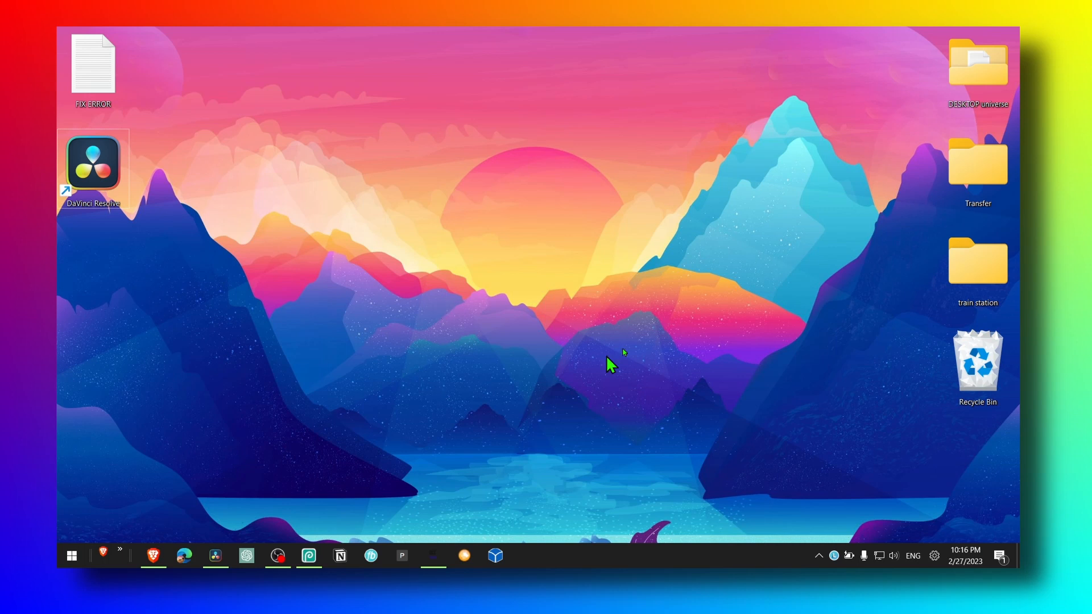
pyautogui.moveTo(522, 389)
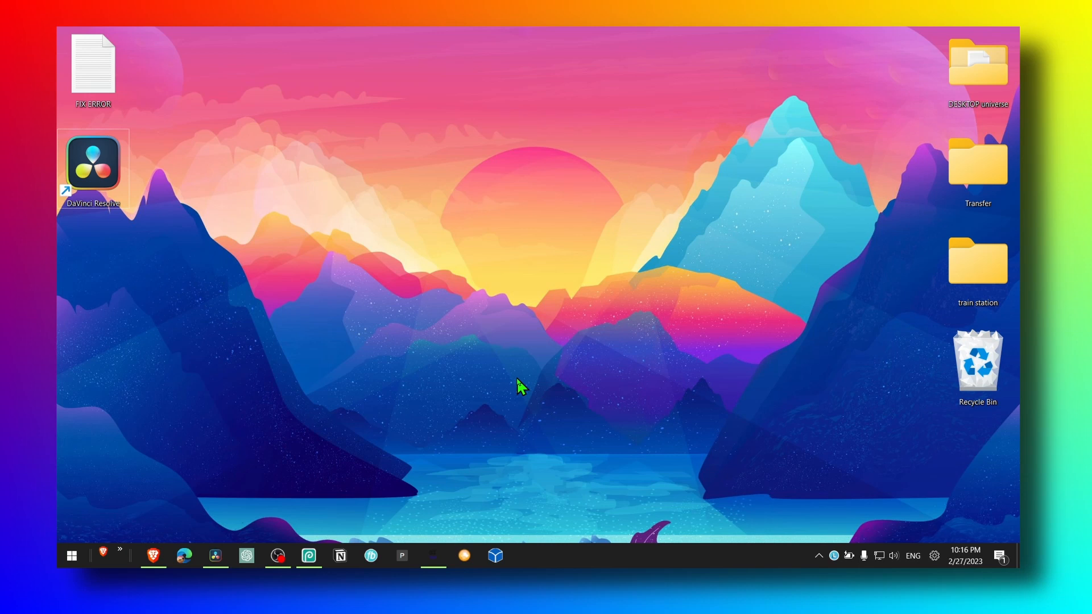
pyautogui.moveTo(533, 398)
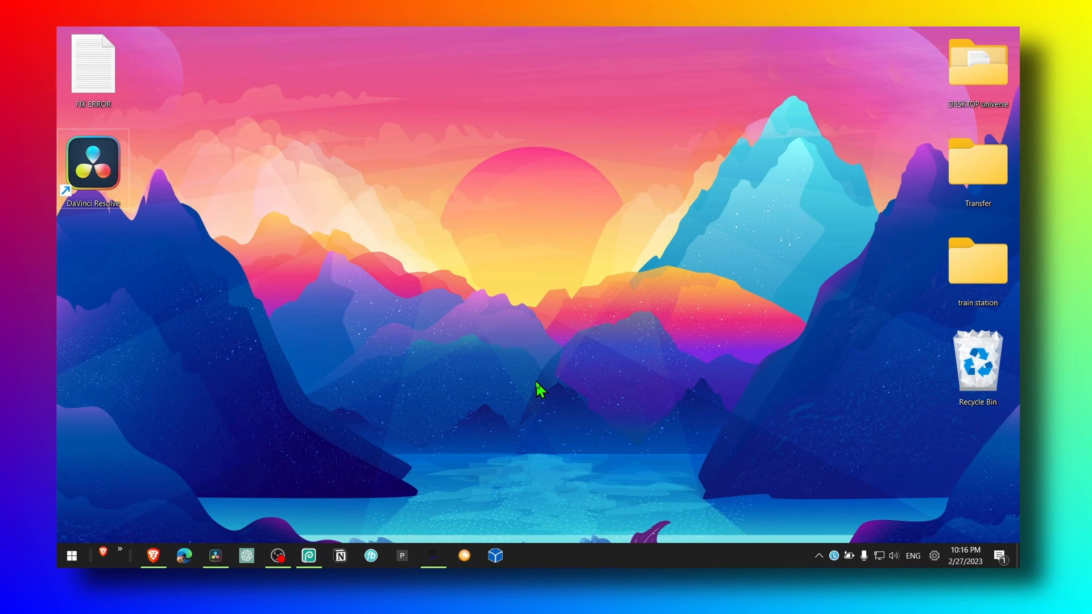
pyautogui.moveTo(196, 448)
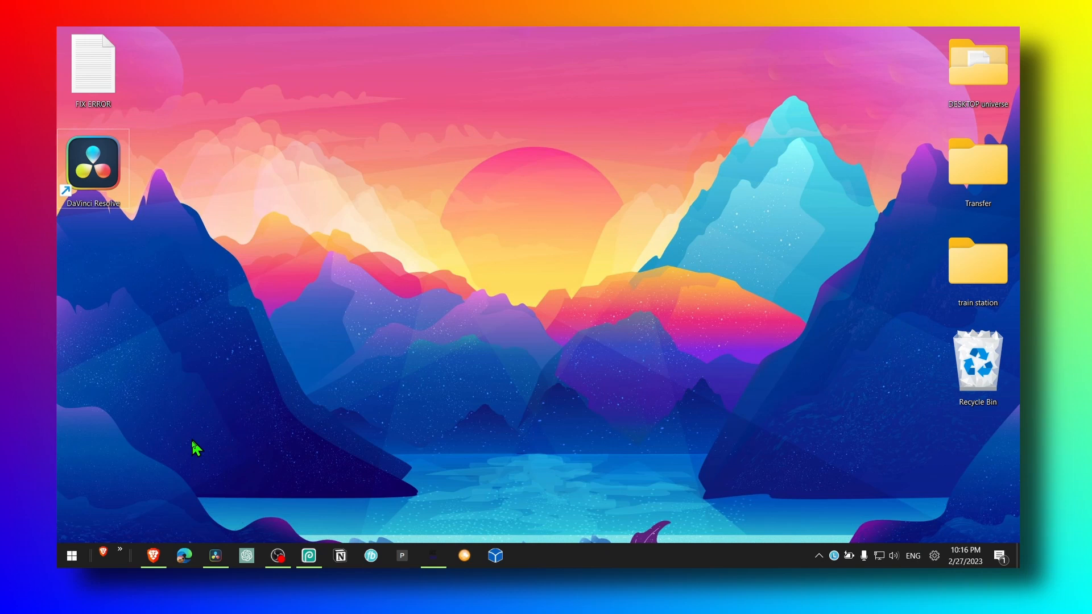
pyautogui.moveTo(213, 463)
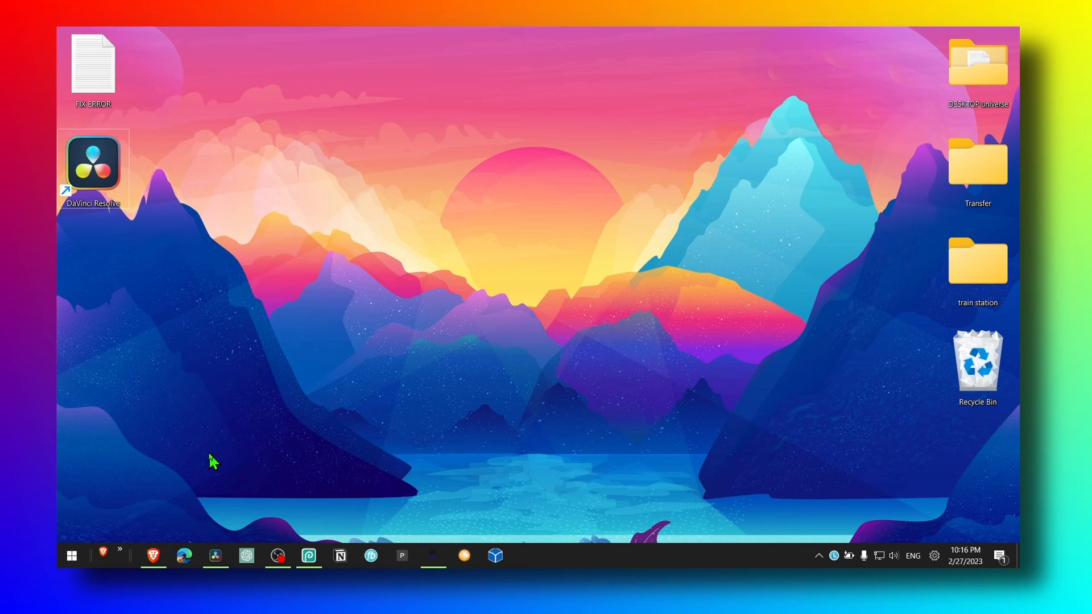
pyautogui.moveTo(453, 436)
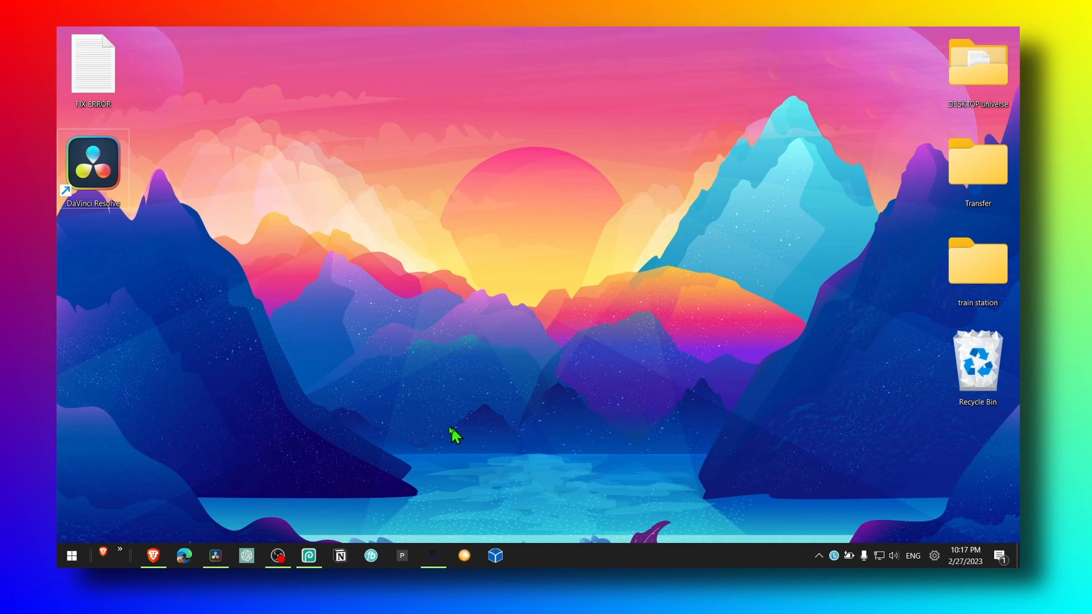
pyautogui.moveTo(230, 516)
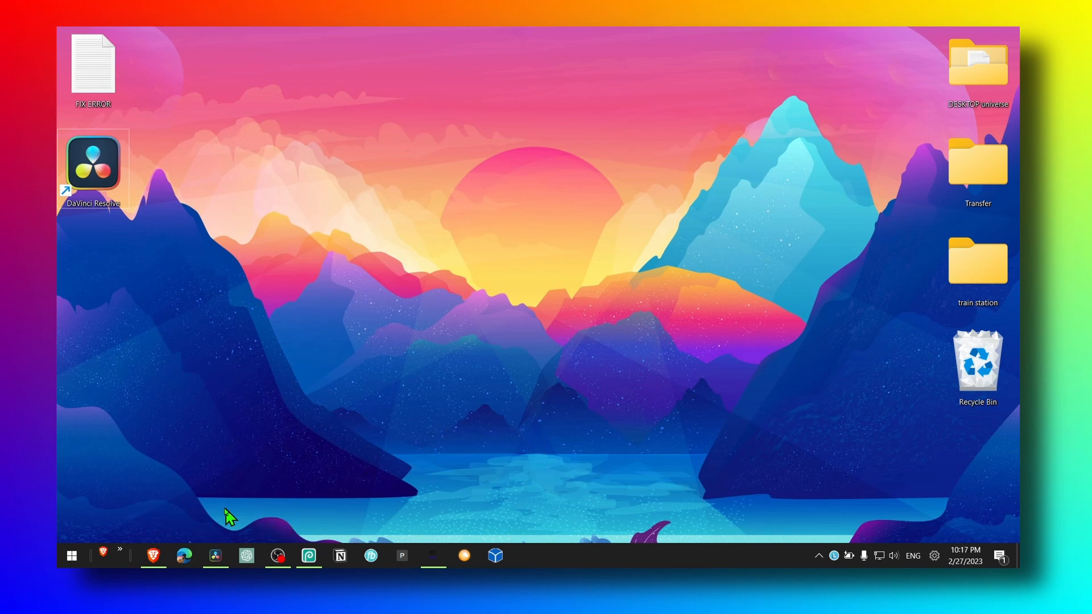
pyautogui.moveTo(167, 531)
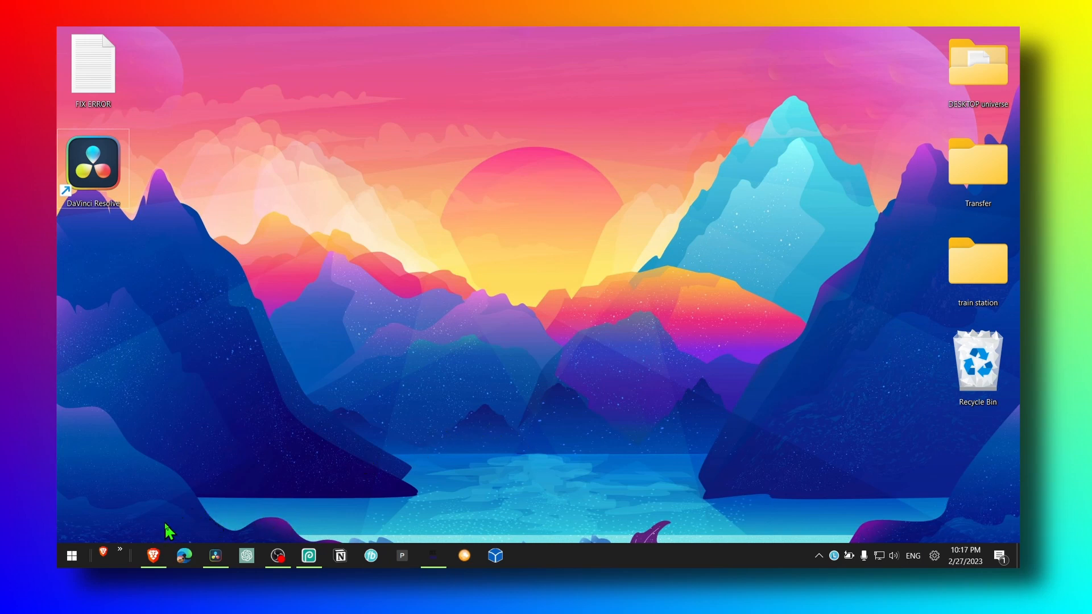
pyautogui.moveTo(603, 488)
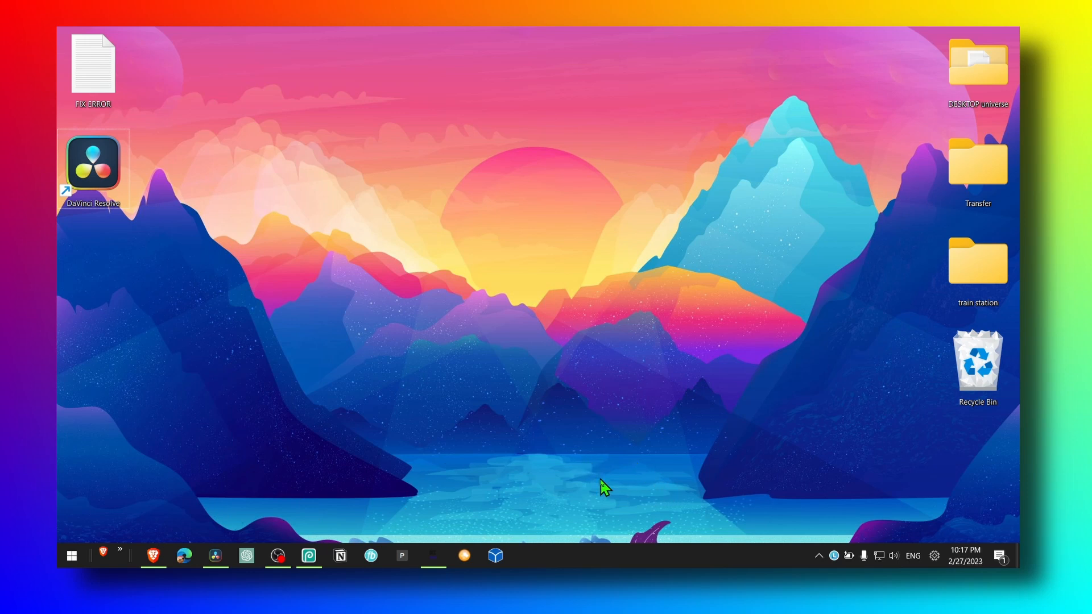
pyautogui.moveTo(524, 470)
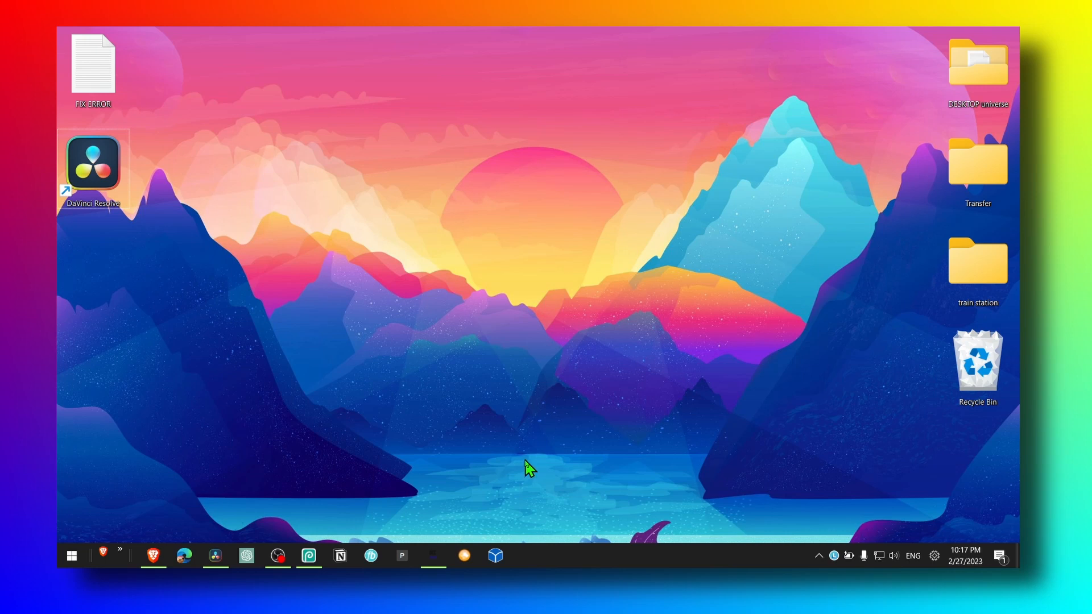
pyautogui.moveTo(542, 463)
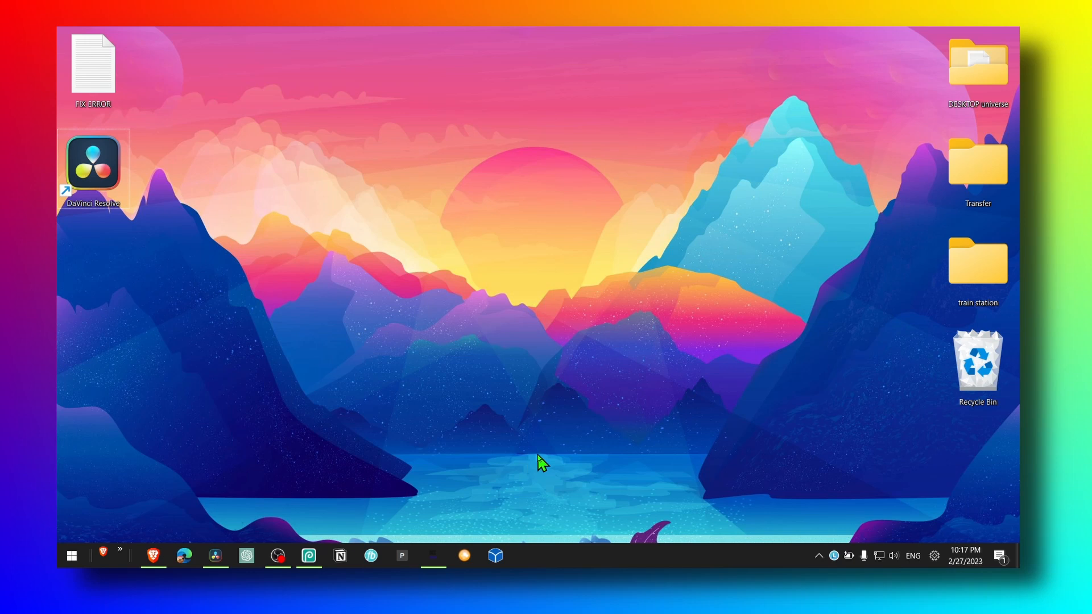
pyautogui.moveTo(479, 460)
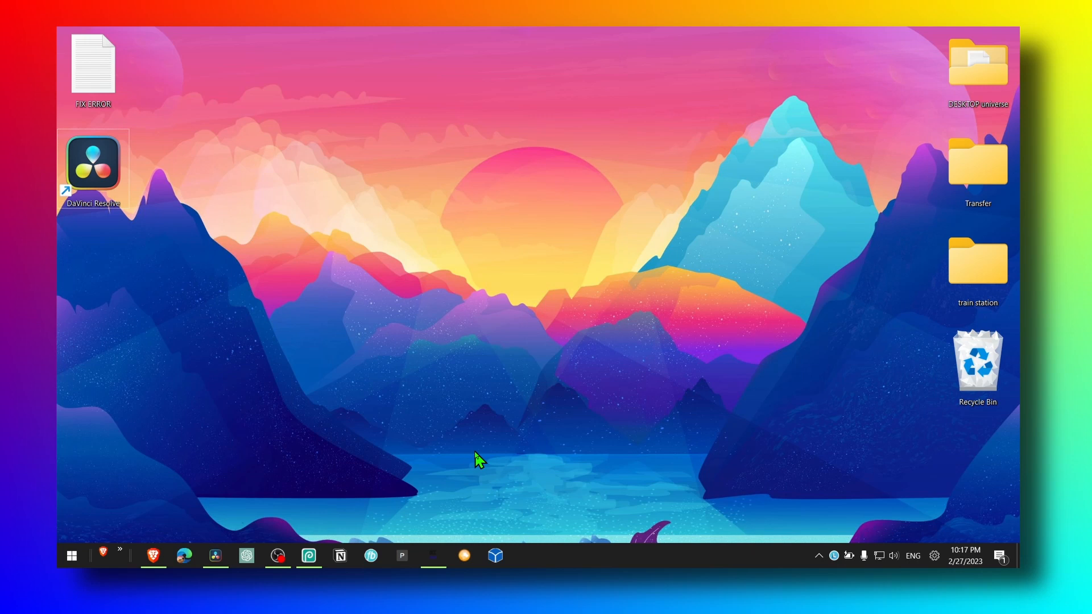
pyautogui.moveTo(675, 479)
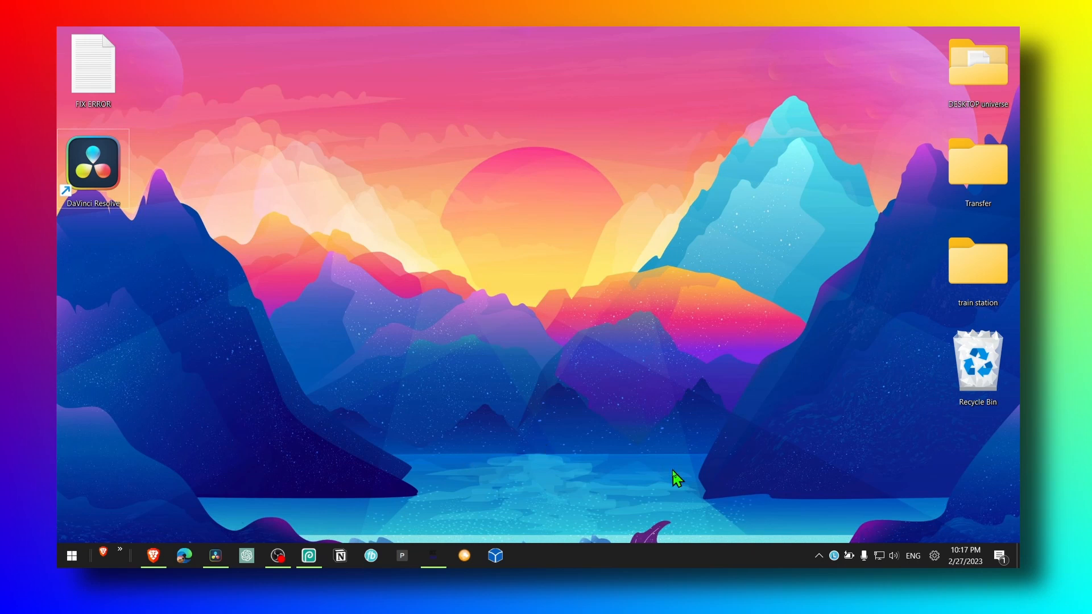
pyautogui.moveTo(669, 474)
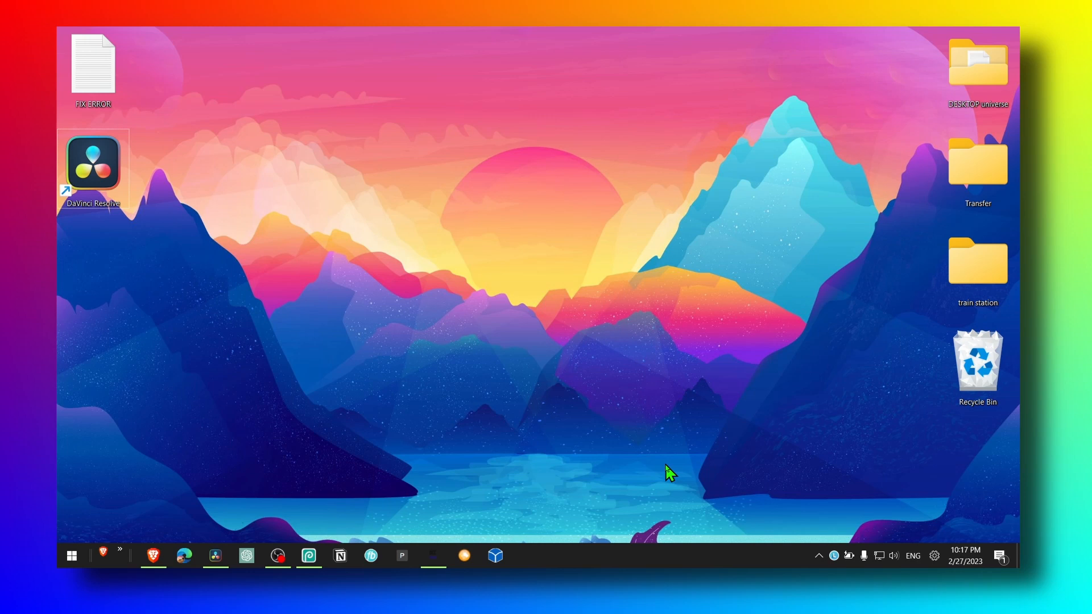
pyautogui.moveTo(592, 465)
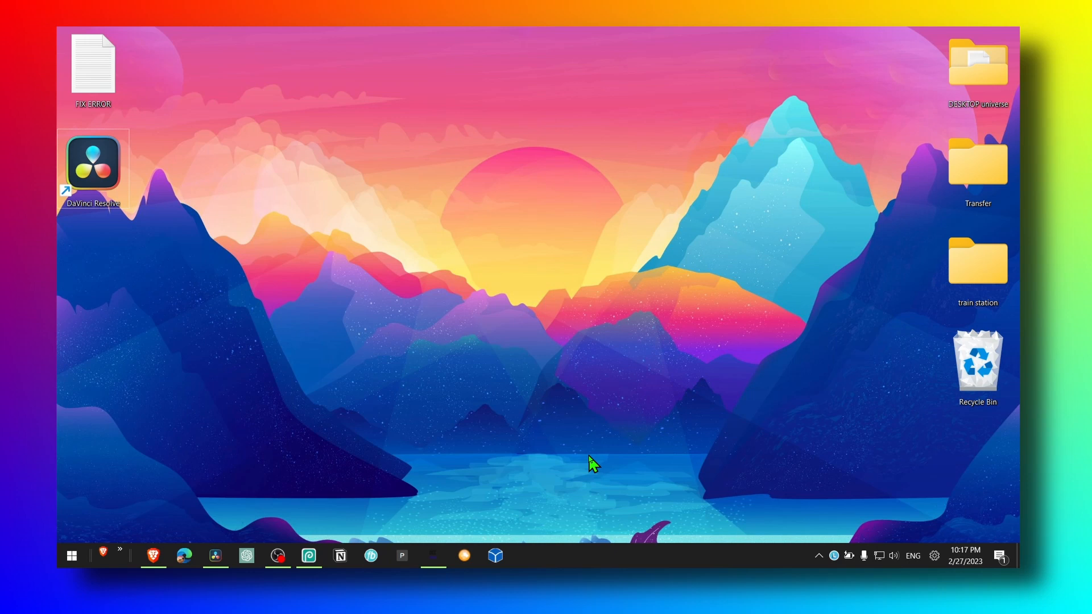